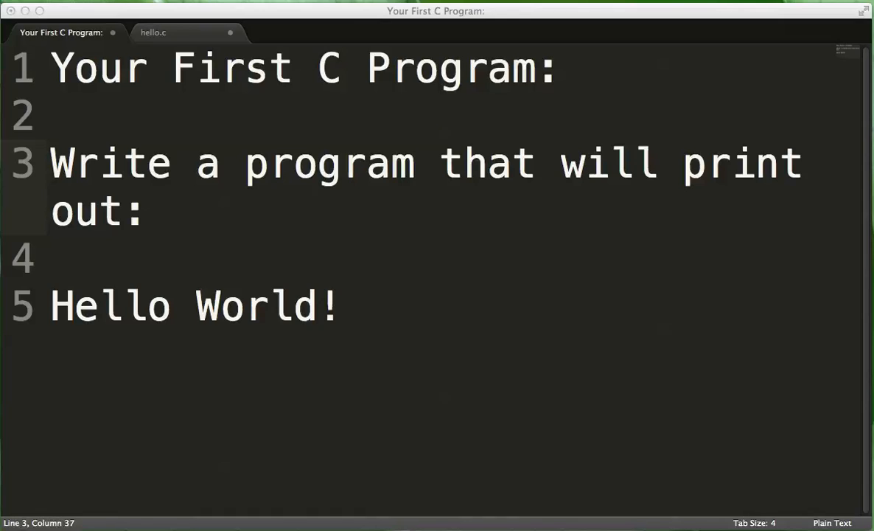
mouse_move(189, 6)
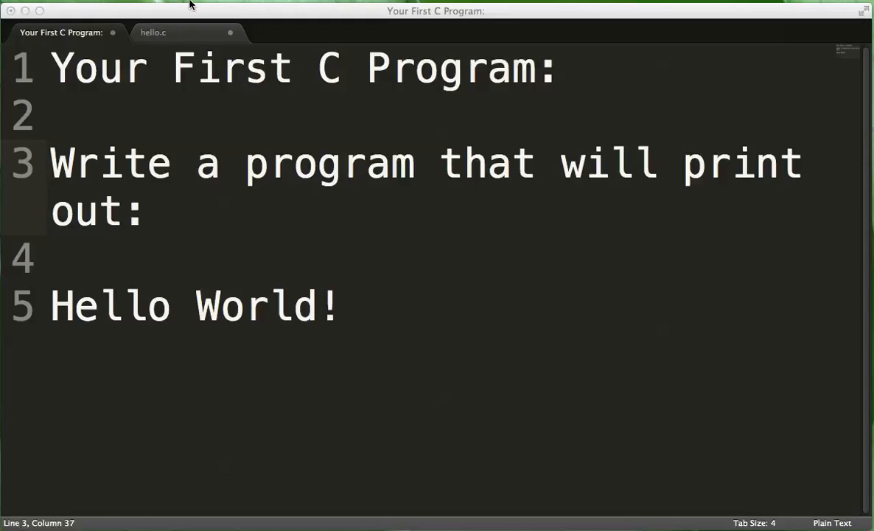
- Switch to hello.c and write #include <stdio.h> on its first line
click(153, 33)
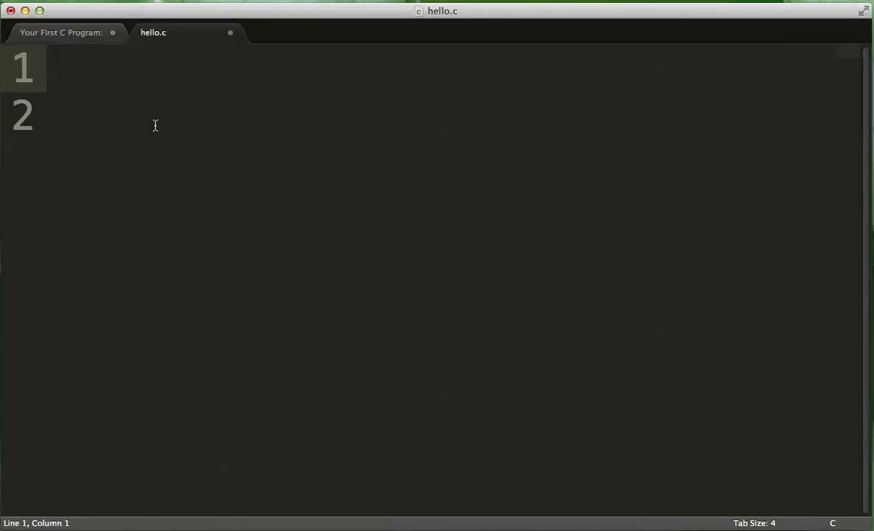
text(#include <st)
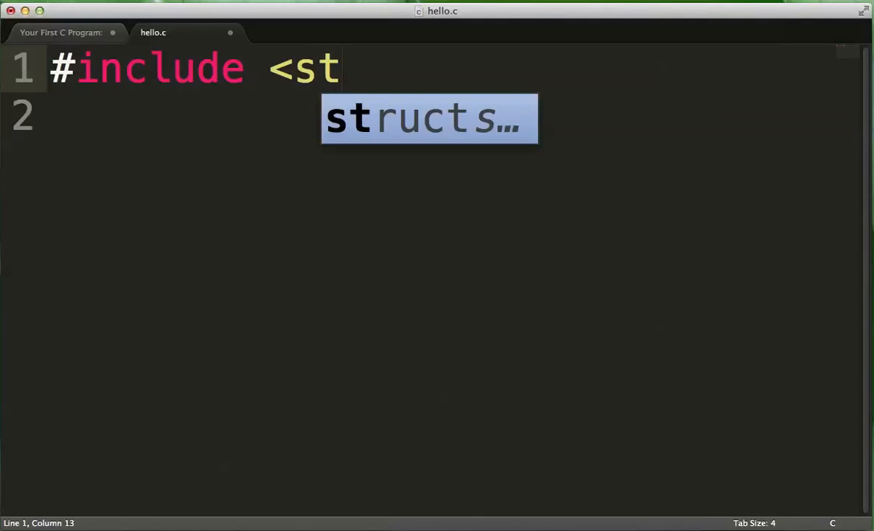
text(dio.h)
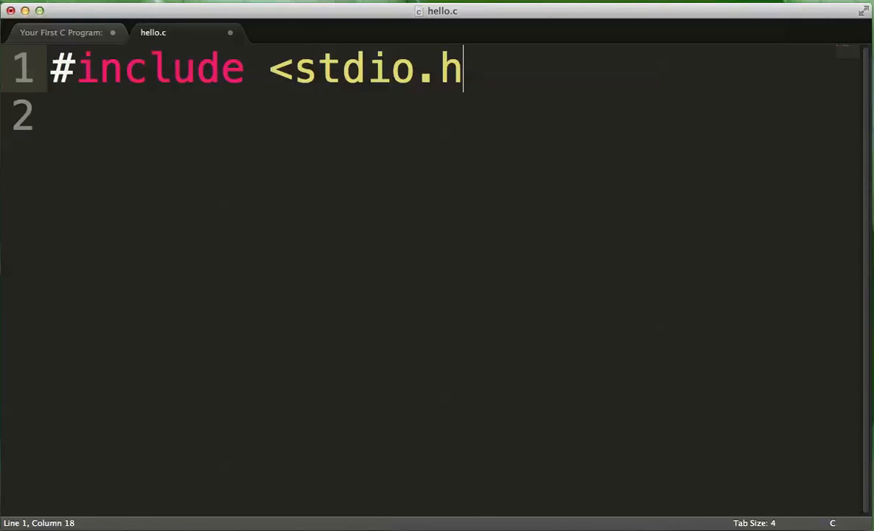
text(>)
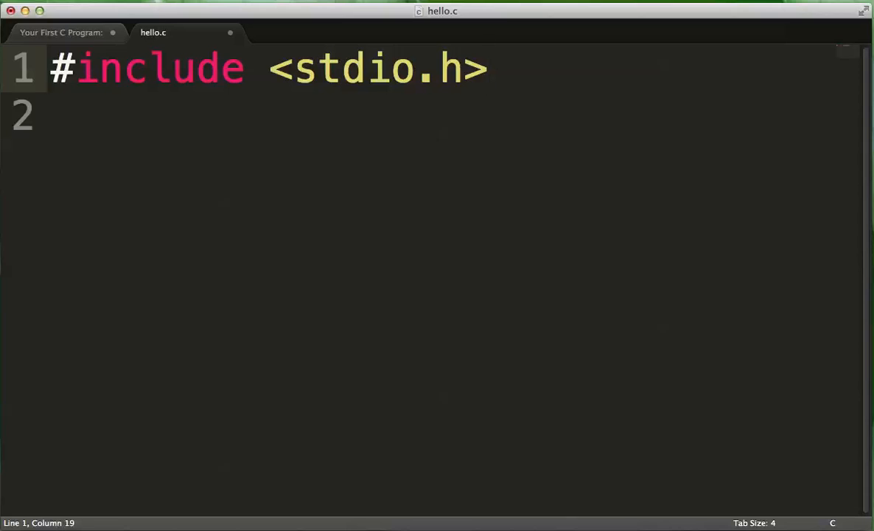
- After a blank line, write int main(void){ with its closing brace on a separate line
key(Enter)
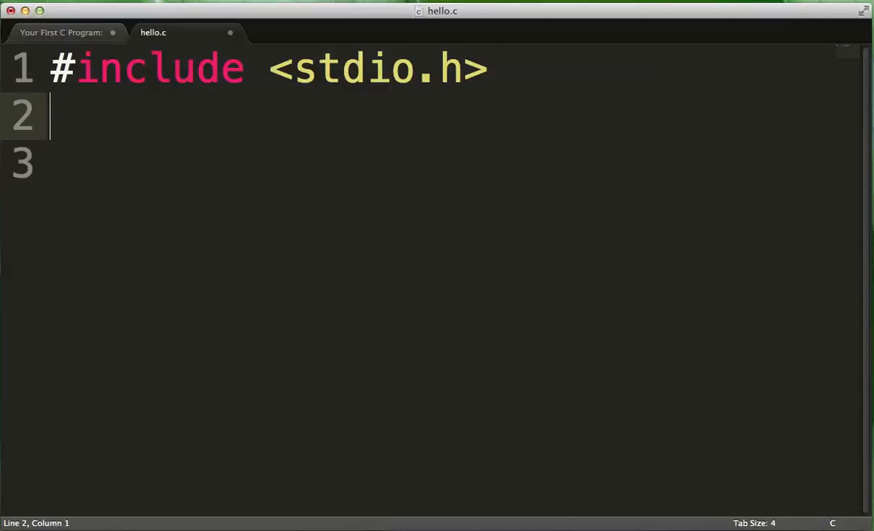
key(enter)
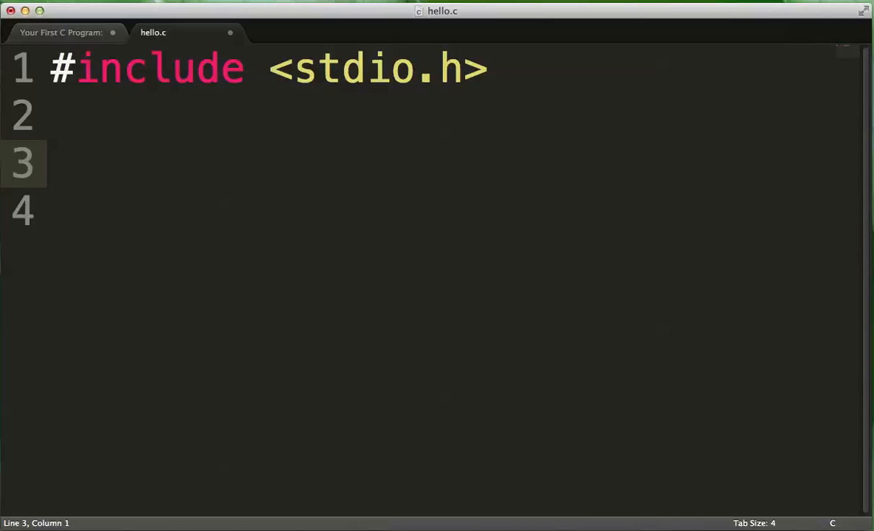
text(int main(void)
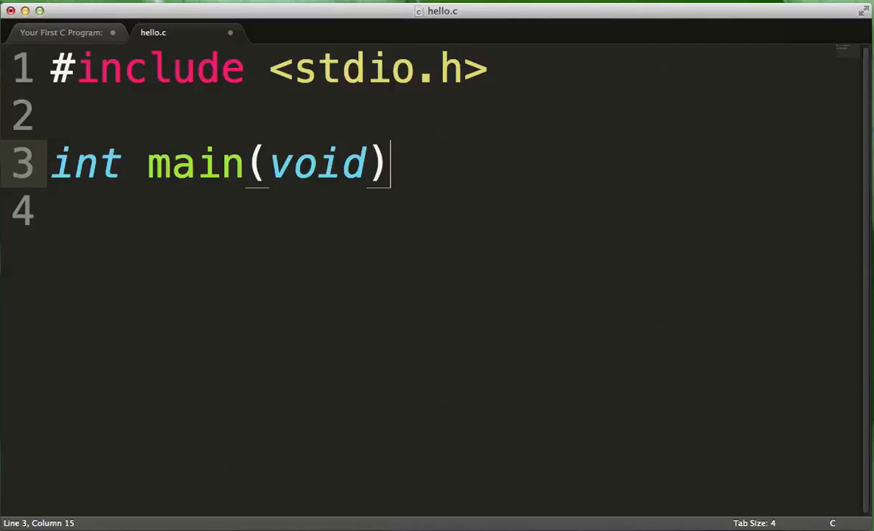
text({)
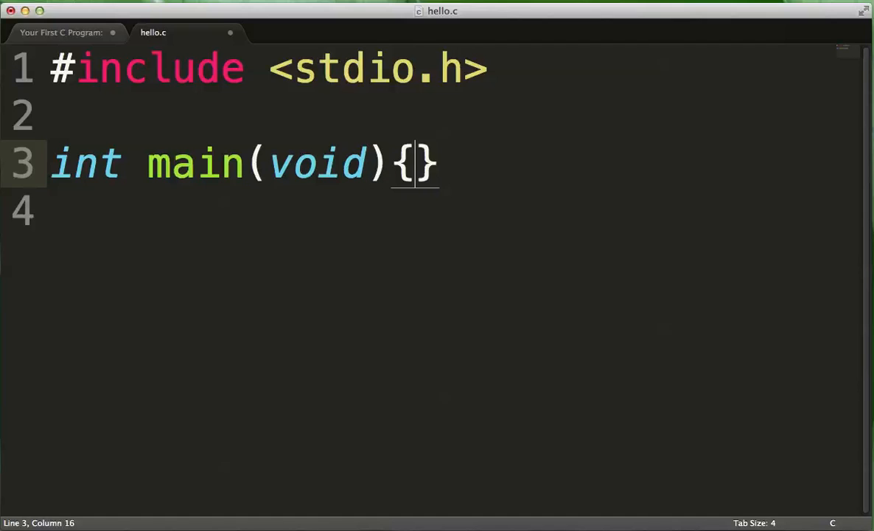
key(enter)
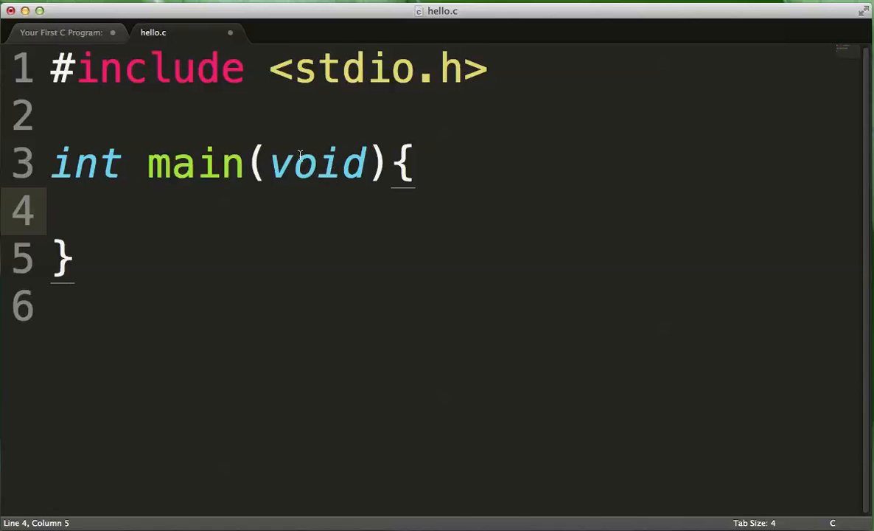
- Highlight the words void and main in the signature to point them out
double_click(317, 164)
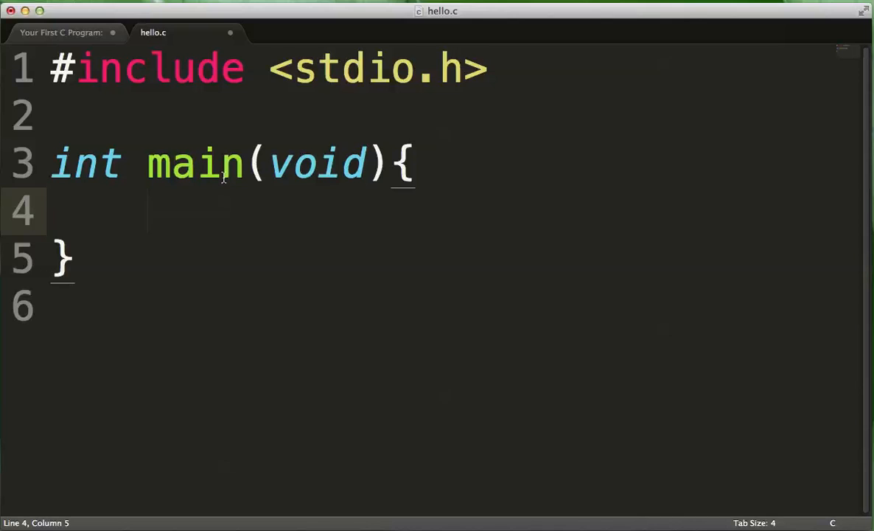
mouse_move(254, 183)
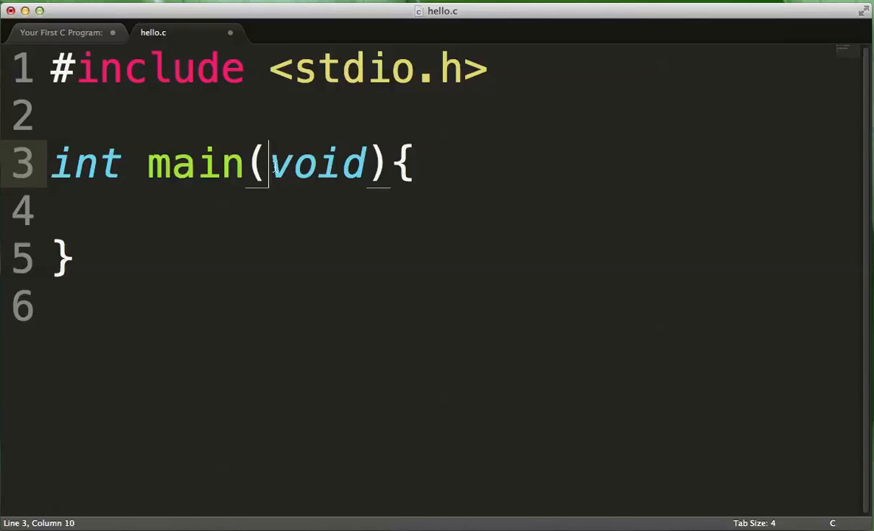
double_click(317, 164)
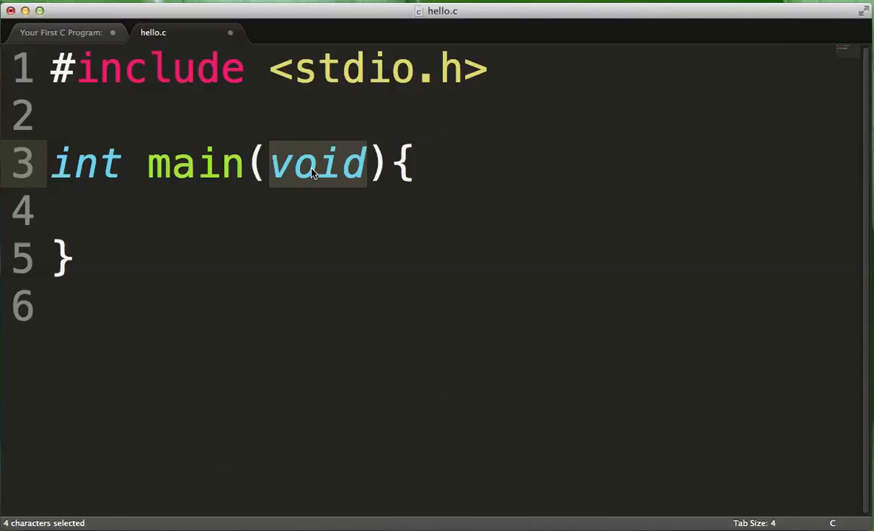
mouse_move(367, 185)
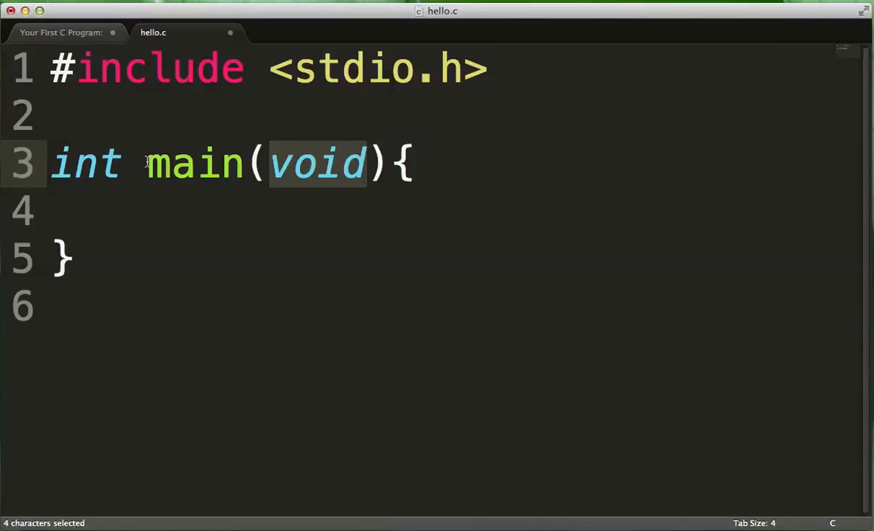
click(85, 163)
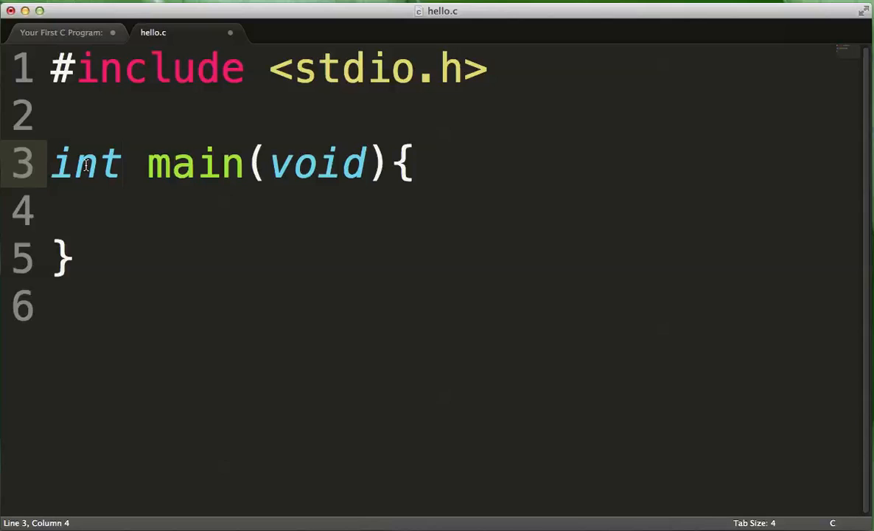
mouse_move(183, 206)
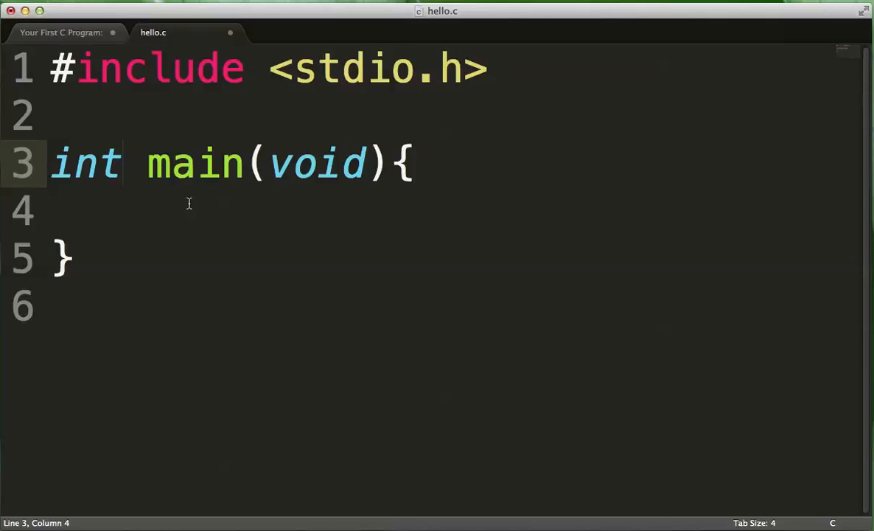
double_click(193, 162)
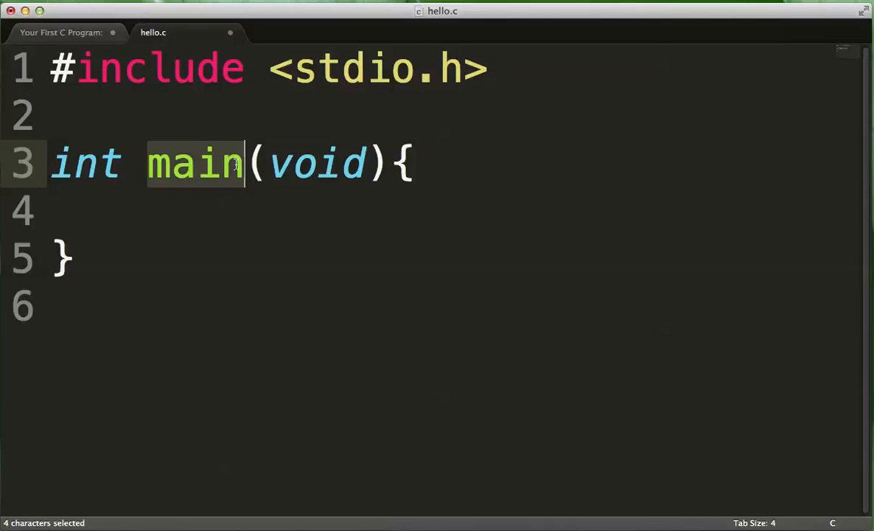
mouse_move(235, 168)
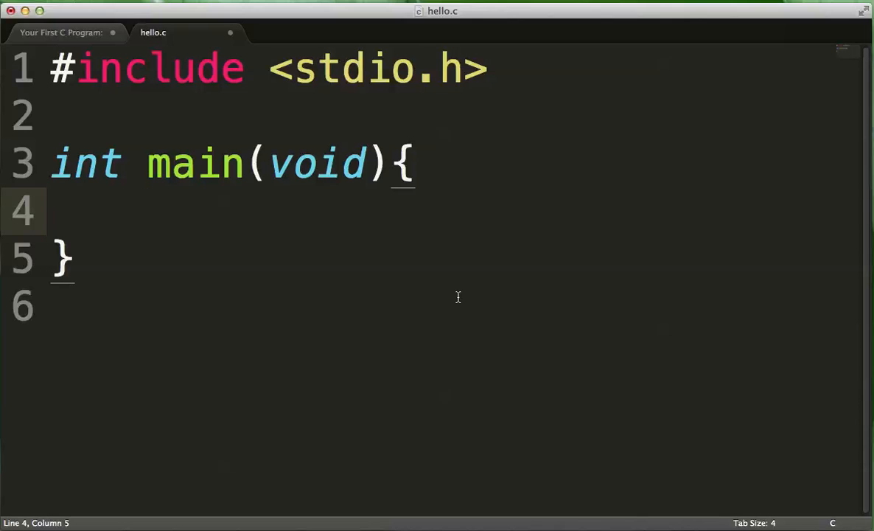
- Write printf("Hello World!\n"); inside the main function body
text(printf(")
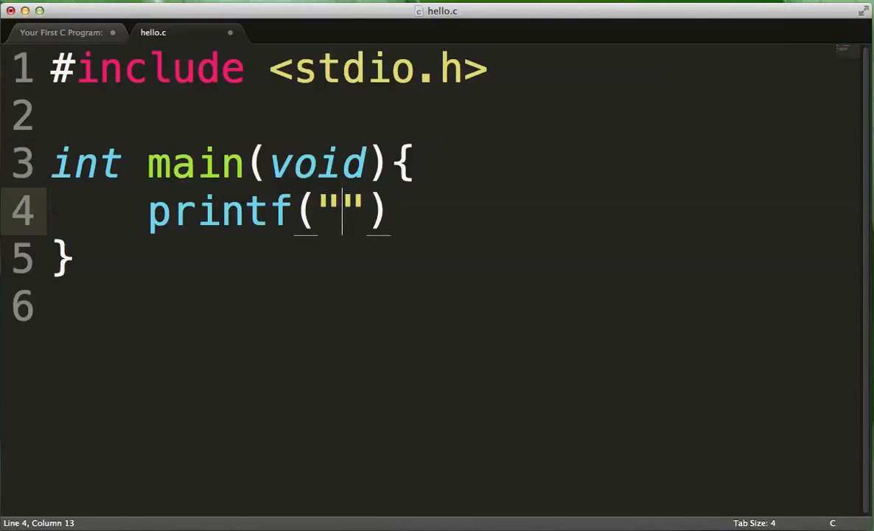
text(Hello World)
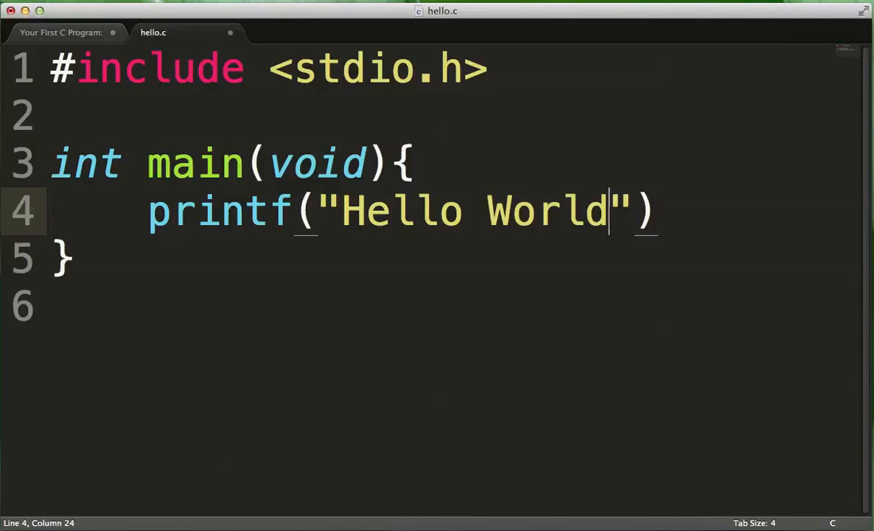
text(!\n)
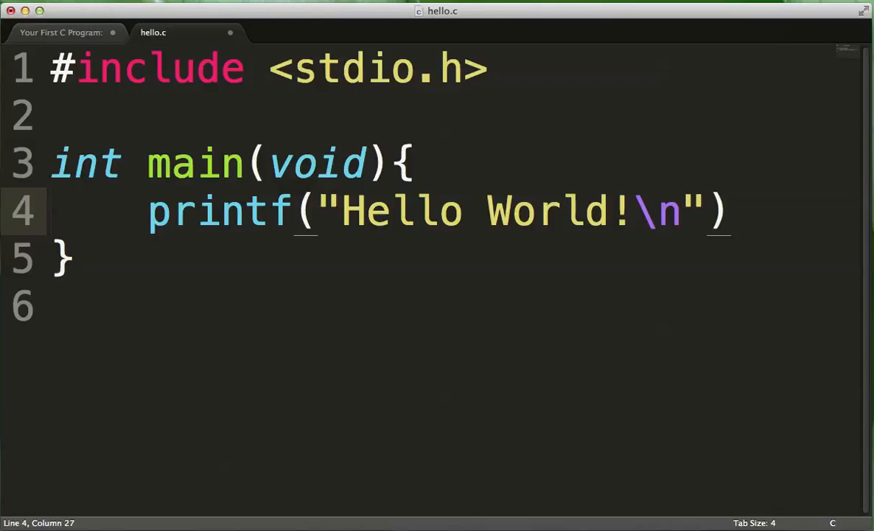
text(;)
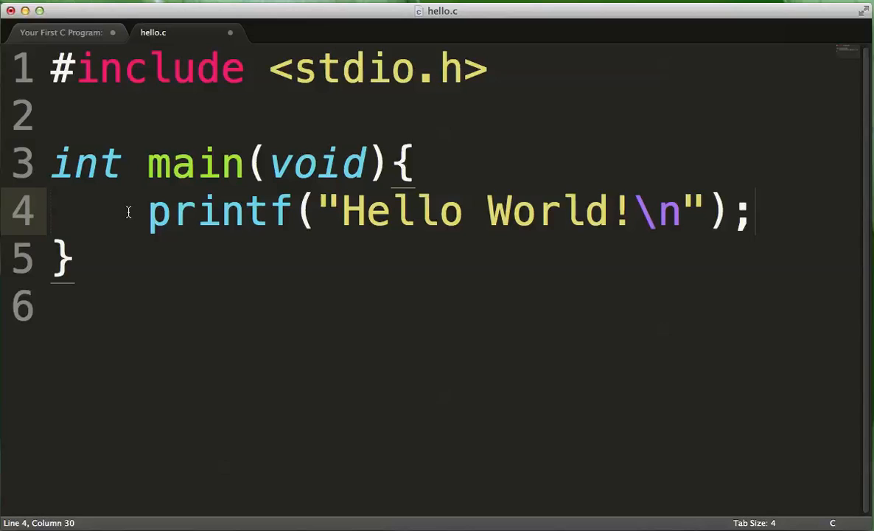
mouse_move(184, 214)
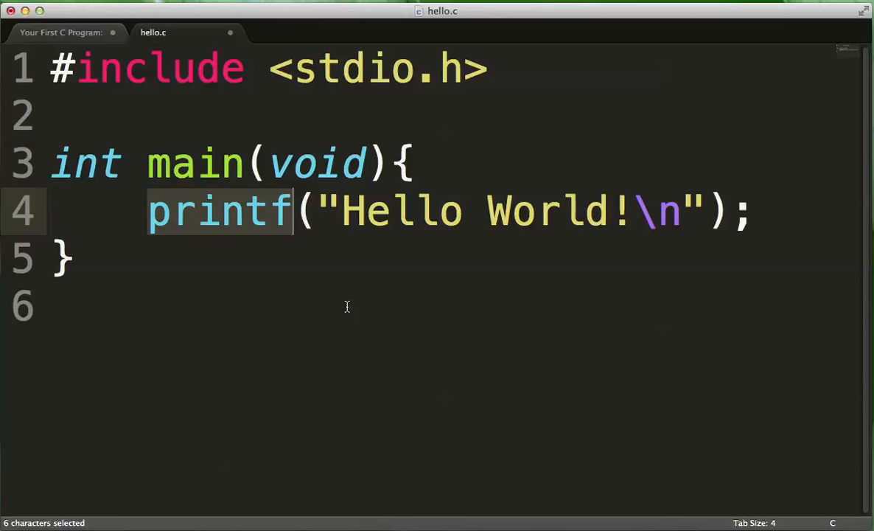
- Highlight the quoted Hello World!\n string and its \n escape to point them out
click(342, 212)
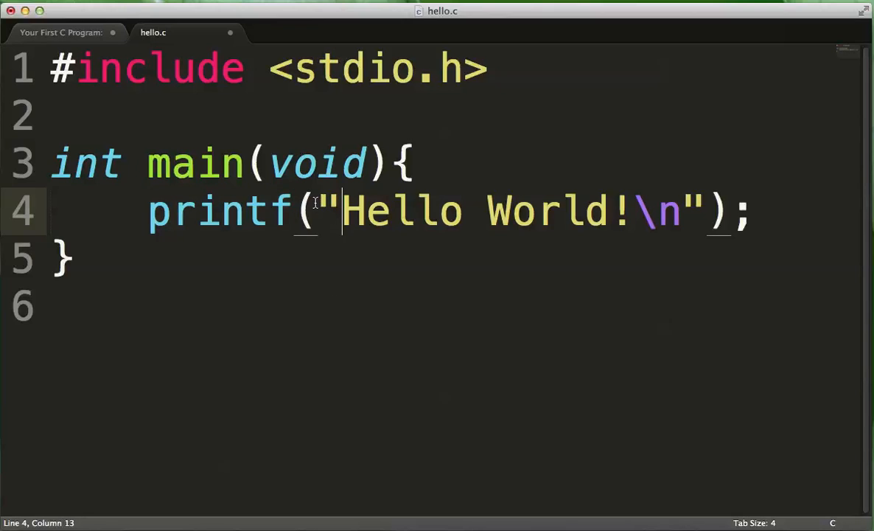
drag(321, 212, 705, 212)
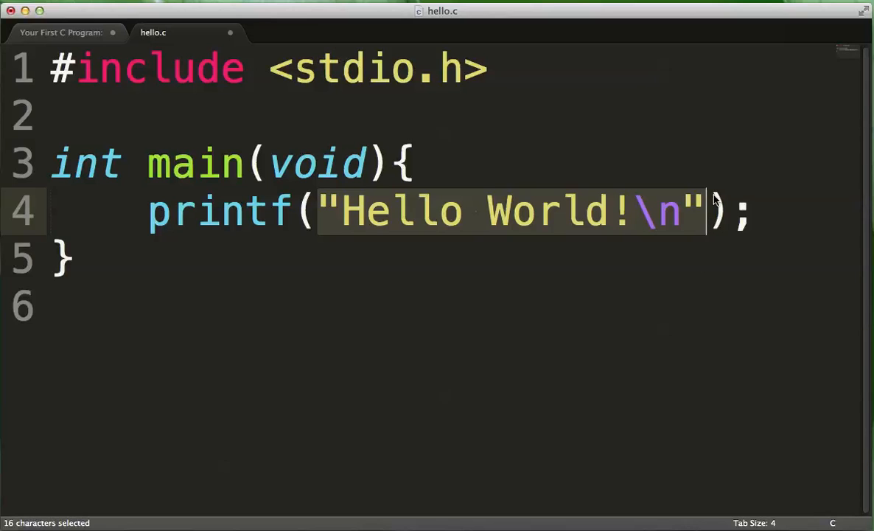
mouse_move(450, 212)
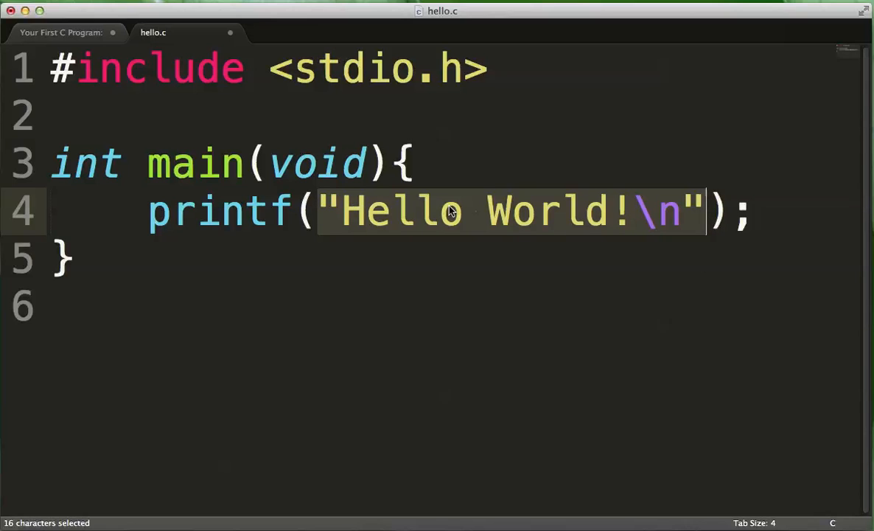
mouse_move(329, 212)
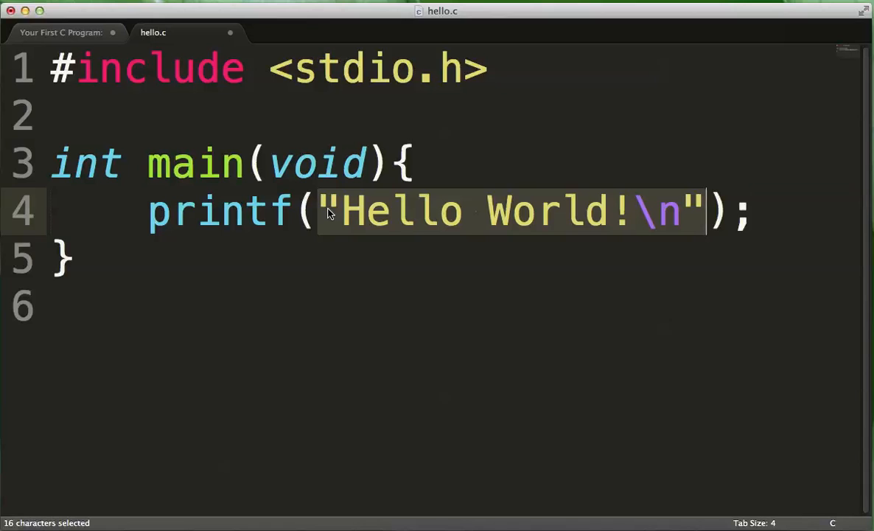
click(416, 212)
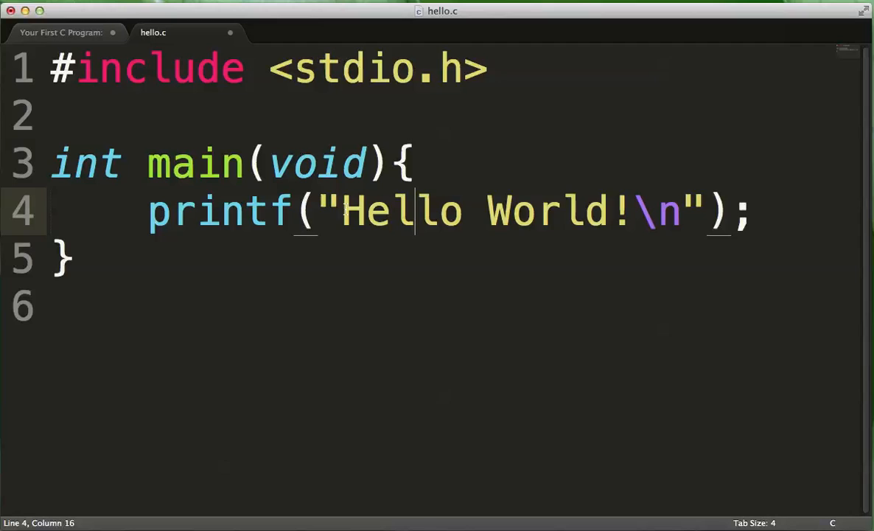
drag(342, 212, 681, 212)
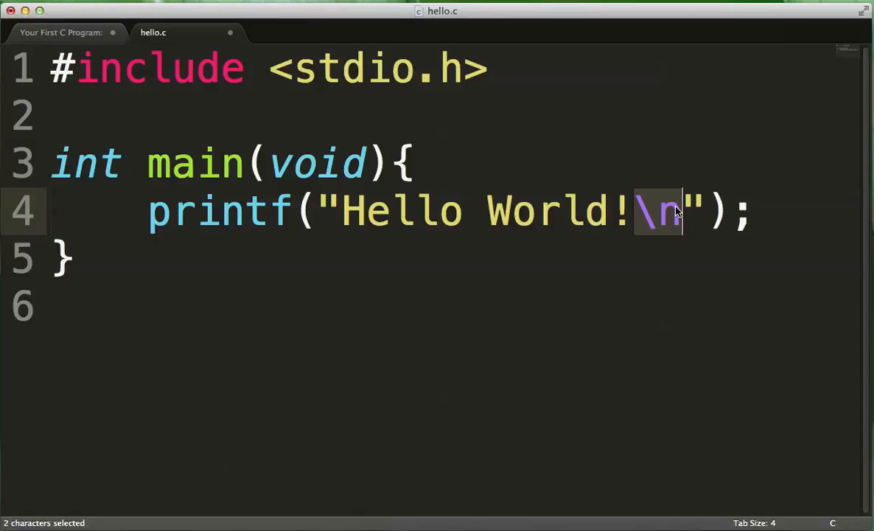
mouse_move(691, 220)
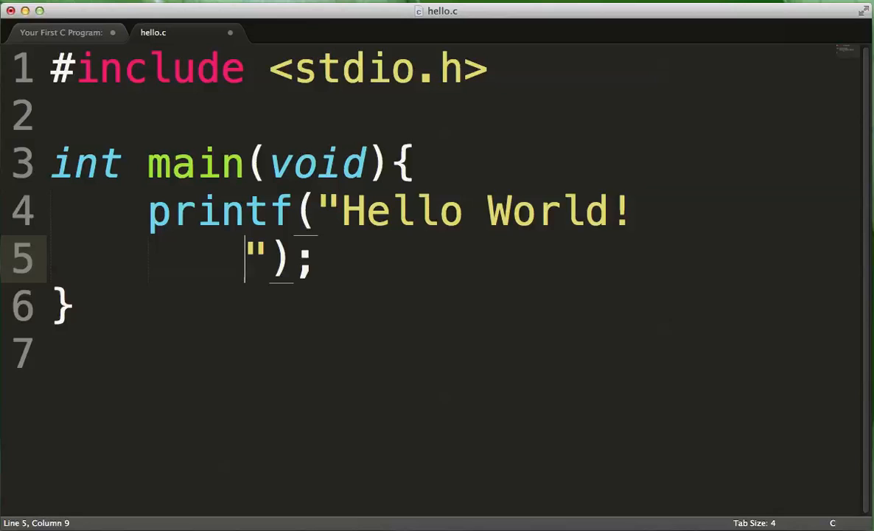
- Rejoin the split string onto one line and restore the \n escape
key(Backspace)
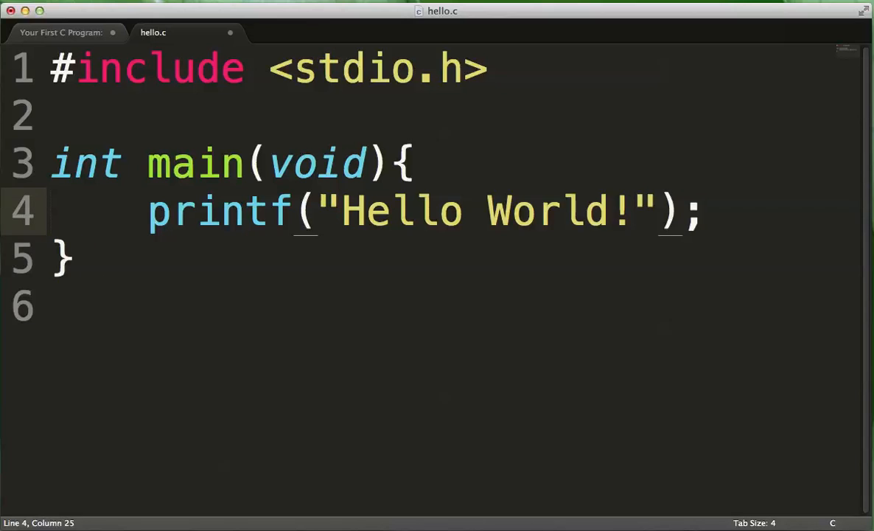
text(\n)
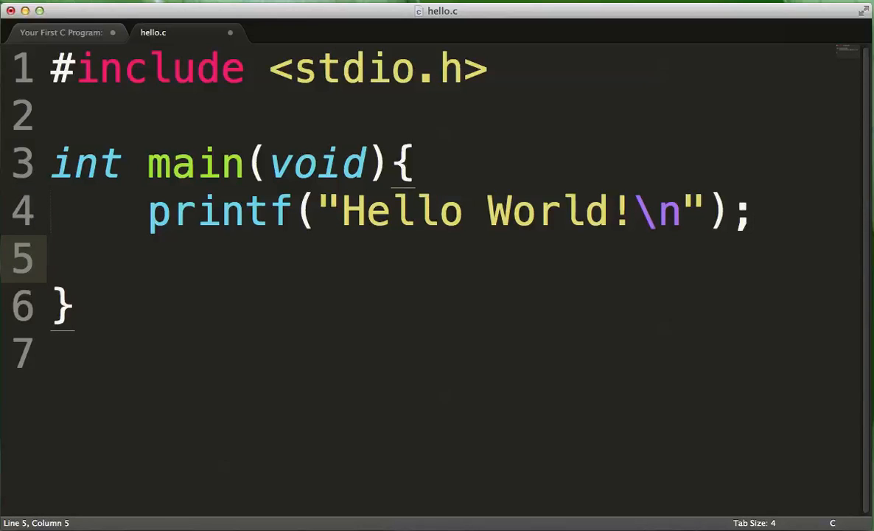
- Write return 0; on the line after the printf call
text(return)
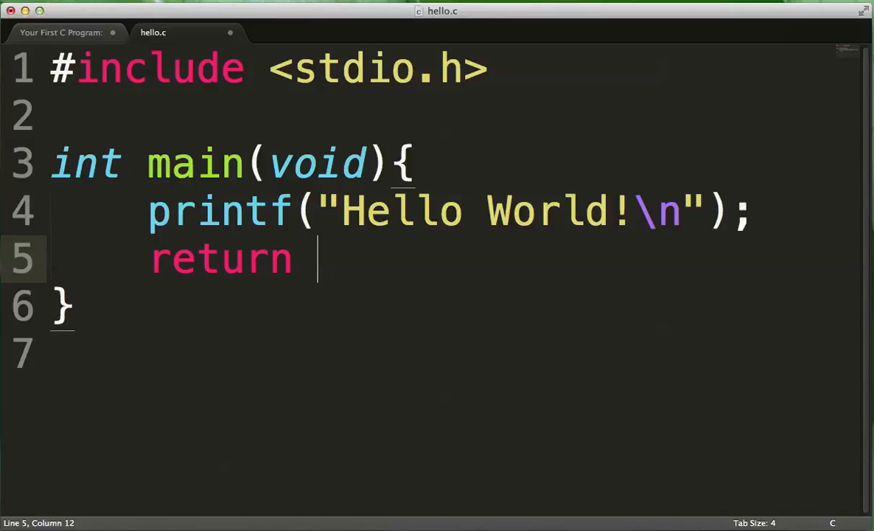
text(0;)
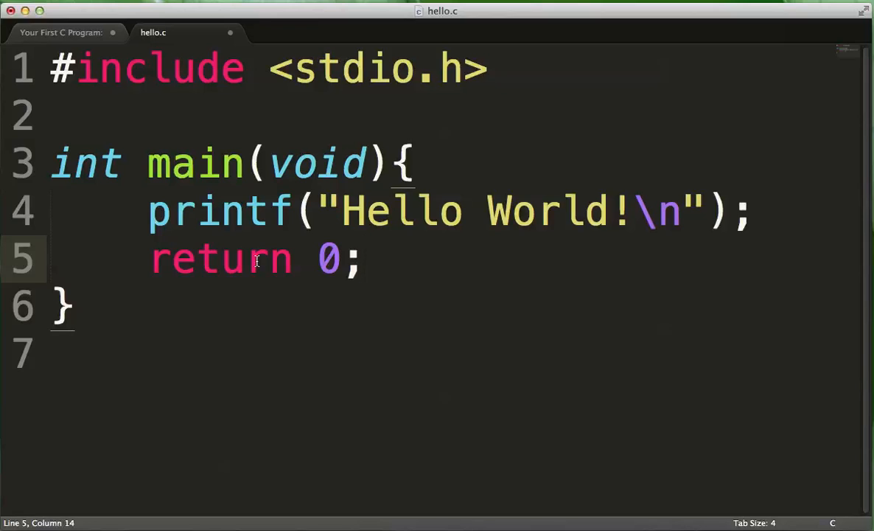
mouse_move(342, 261)
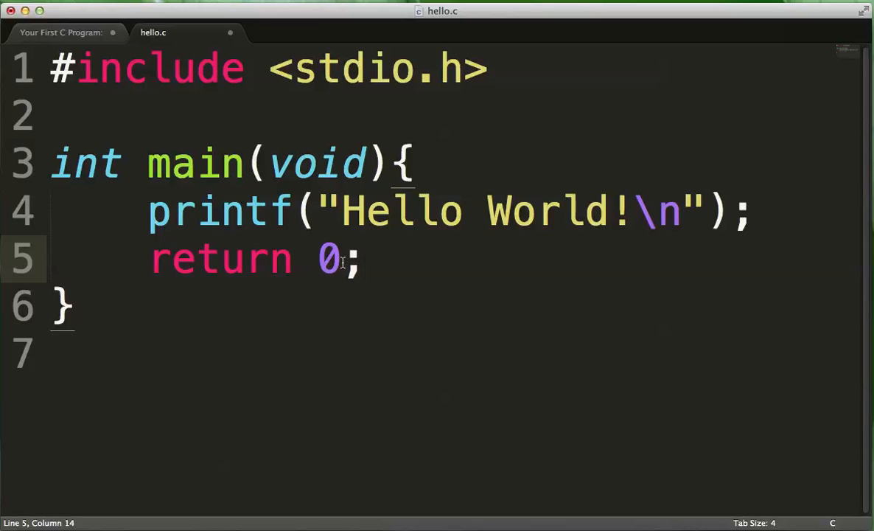